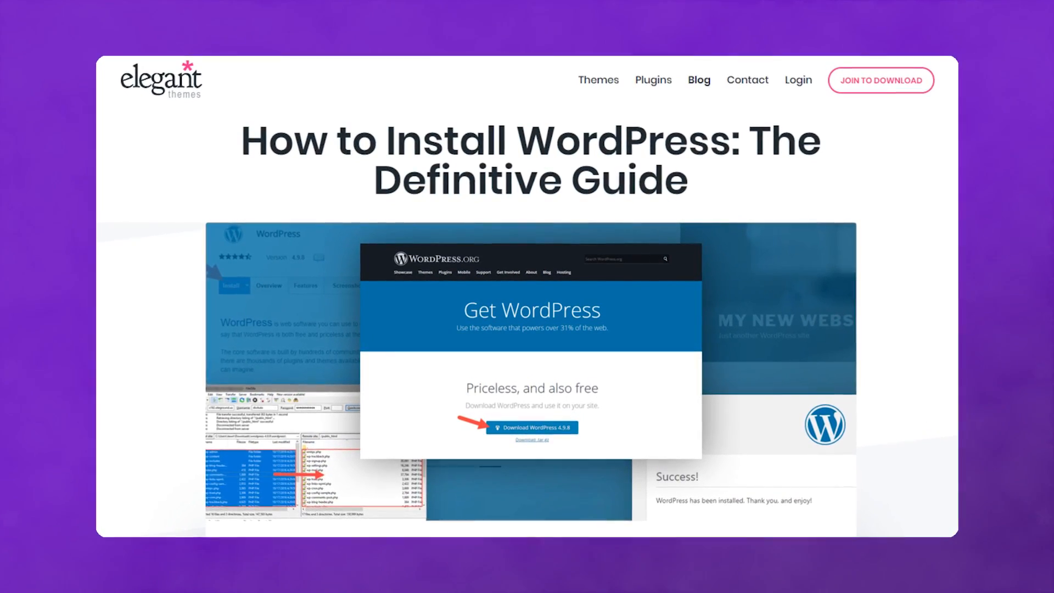
- Download WordPress 4.9.8, then reach the database section of the Bluehost hosting home
{"action": "scroll", "scroll_direction": "down", "scroll_amount": 3}
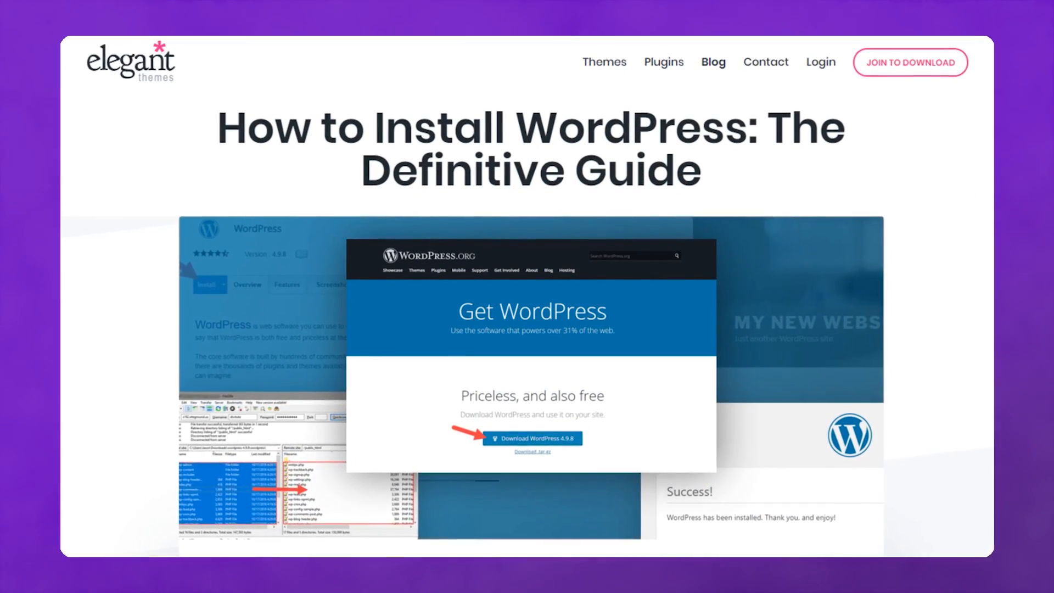
{"action": "left_click", "coordinate": [530, 438]}
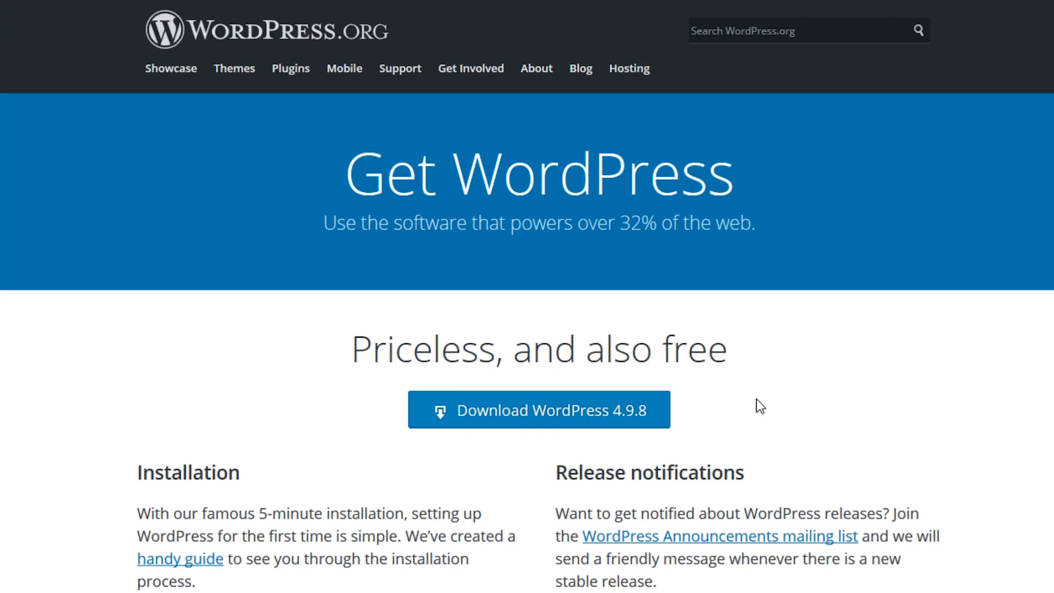
{"action": "mouse_move", "coordinate": [549, 390]}
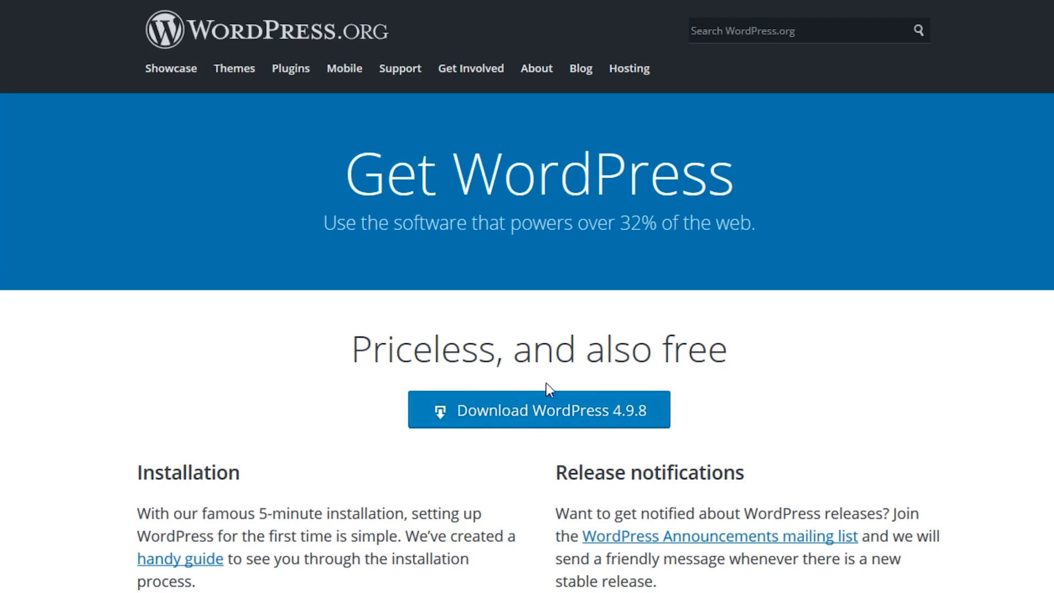
{"action": "mouse_move", "coordinate": [483, 363]}
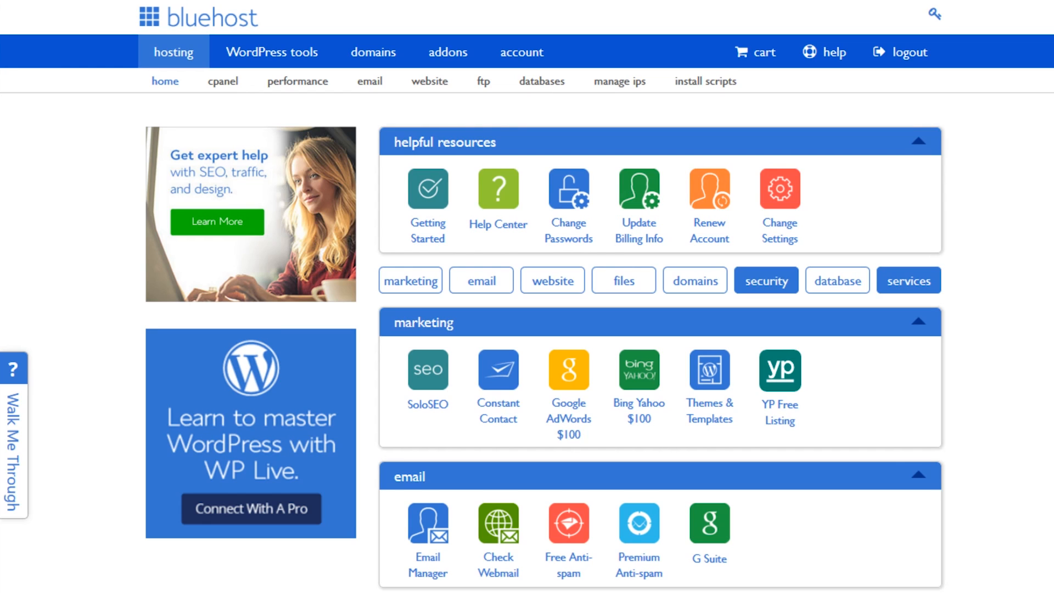
{"action": "scroll", "scroll_direction": "down", "scroll_amount": 3}
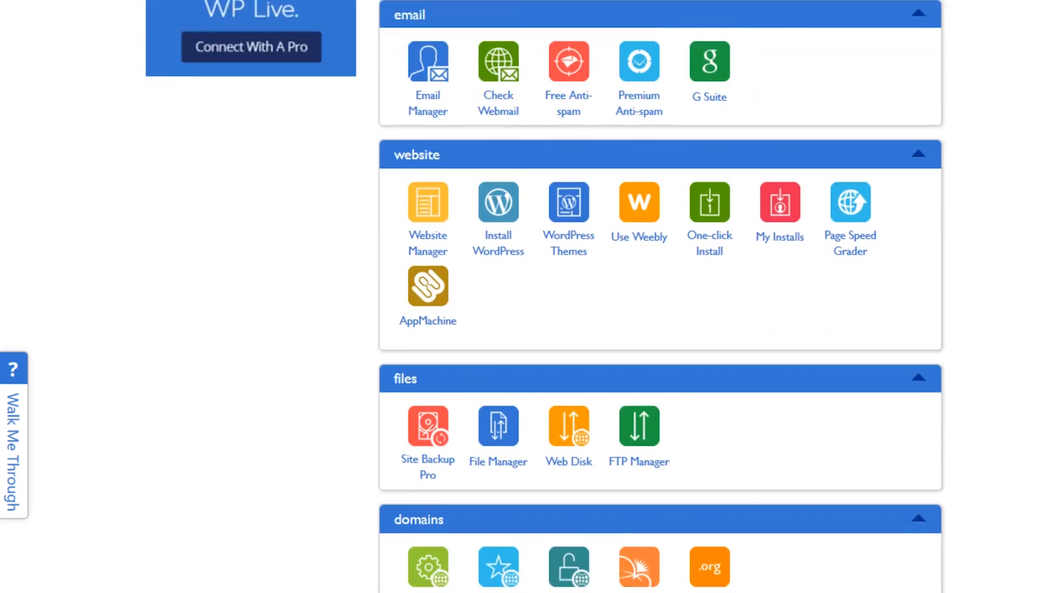
{"action": "scroll", "scroll_direction": "down", "scroll_amount": 3}
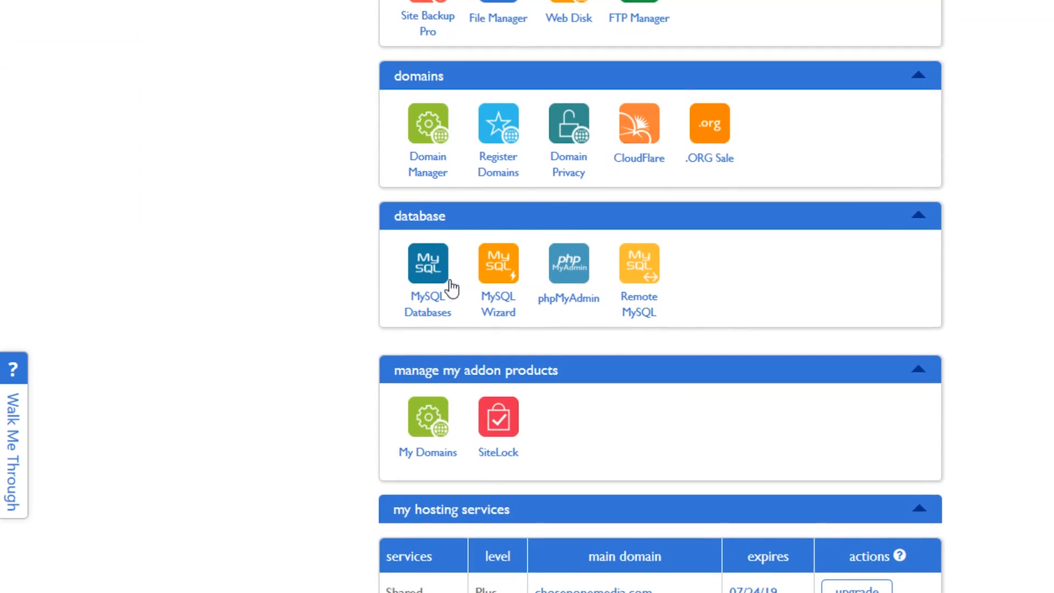
- Create the manualwp MySQL database and add a user to it with ALL PRIVILEGES
{"action": "left_click", "coordinate": [427, 262]}
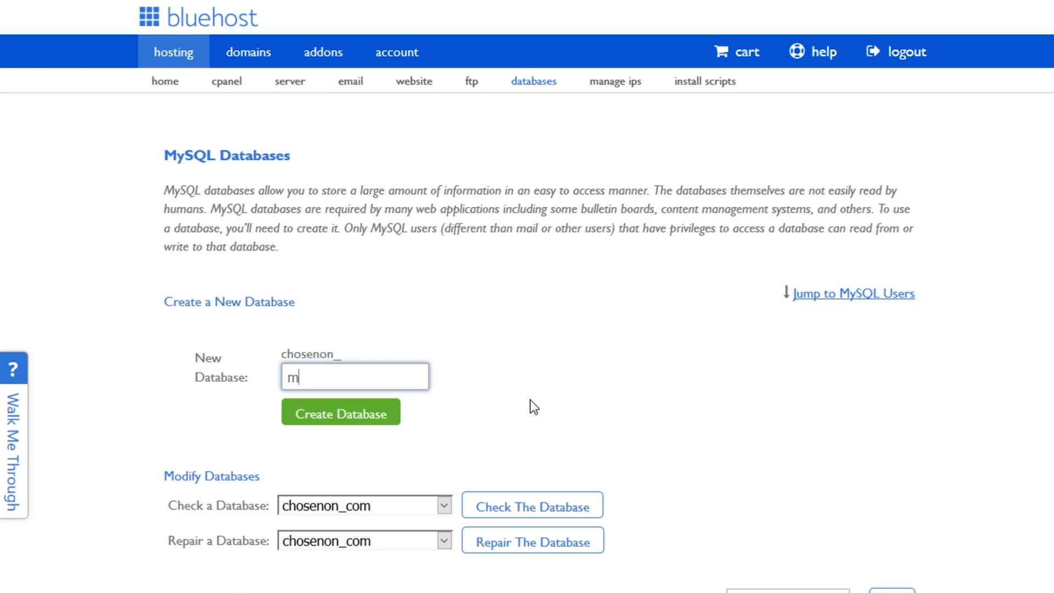
{"action": "type", "text": "anualwp"}
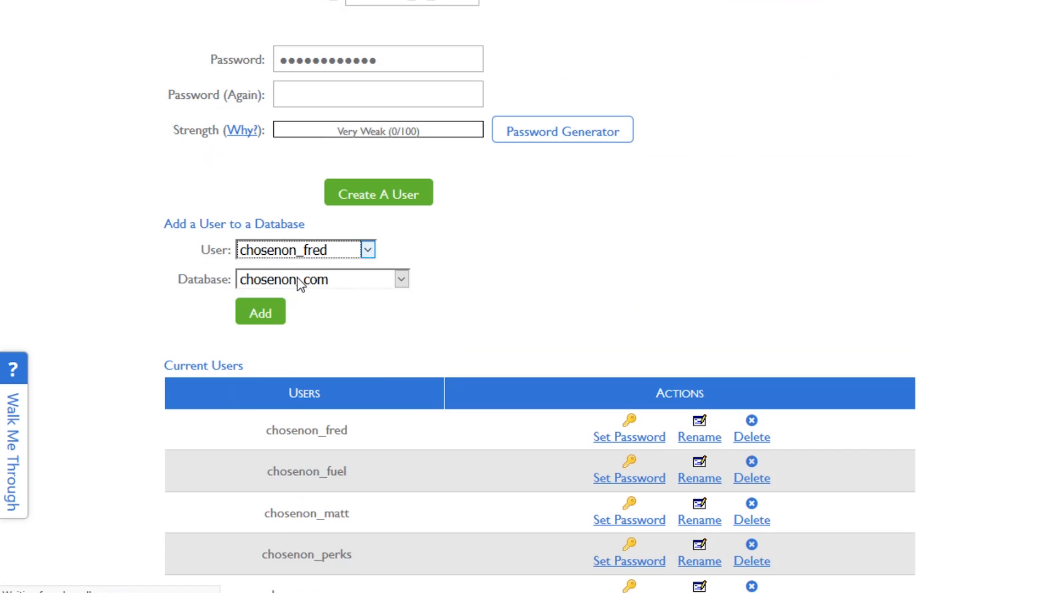
{"action": "left_click", "coordinate": [259, 311]}
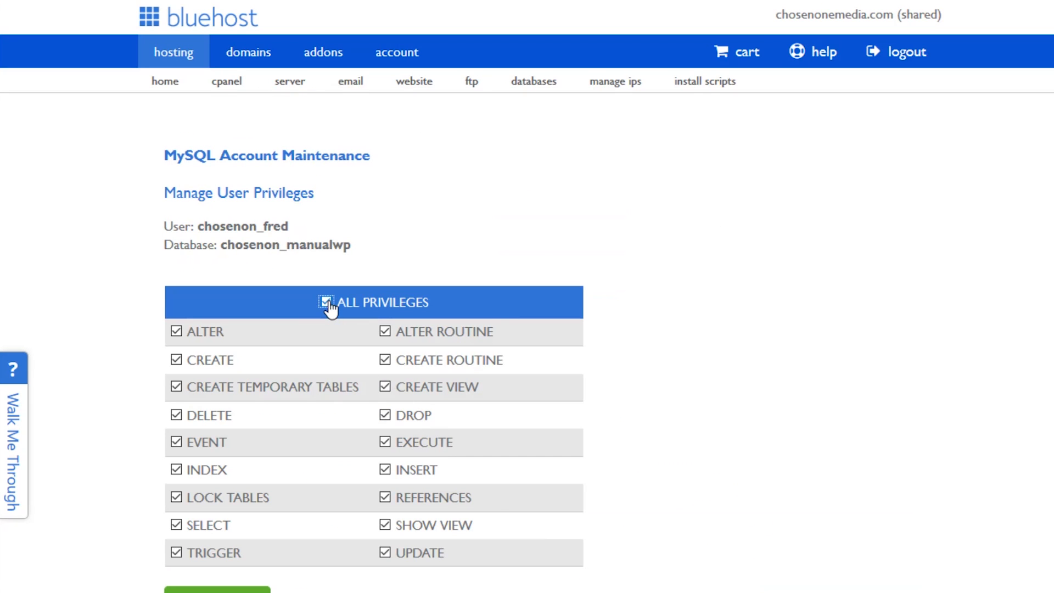
{"action": "left_click", "coordinate": [216, 590]}
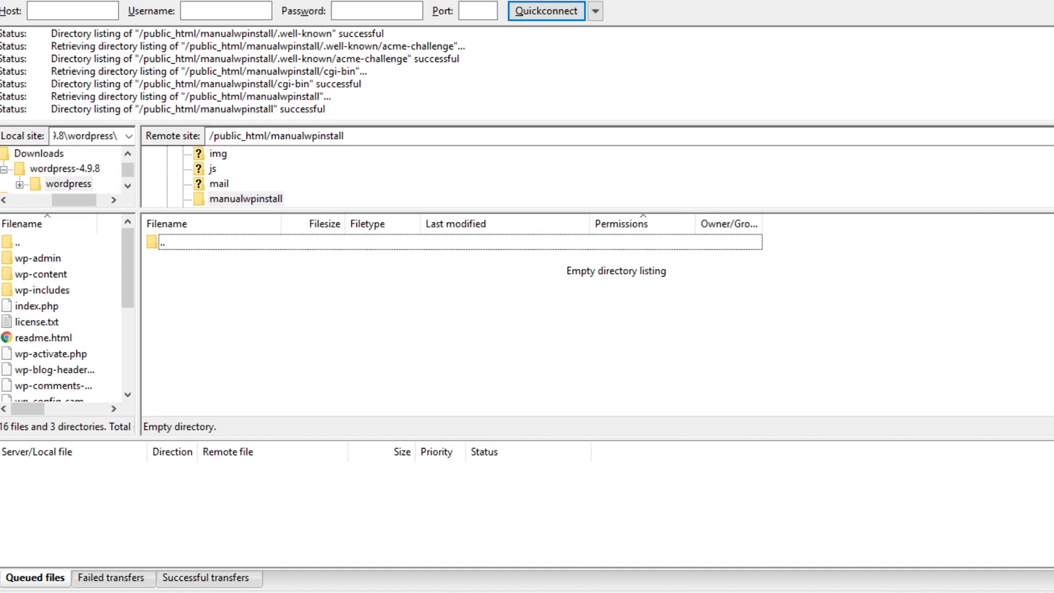
{"action": "mouse_move", "coordinate": [23, 320]}
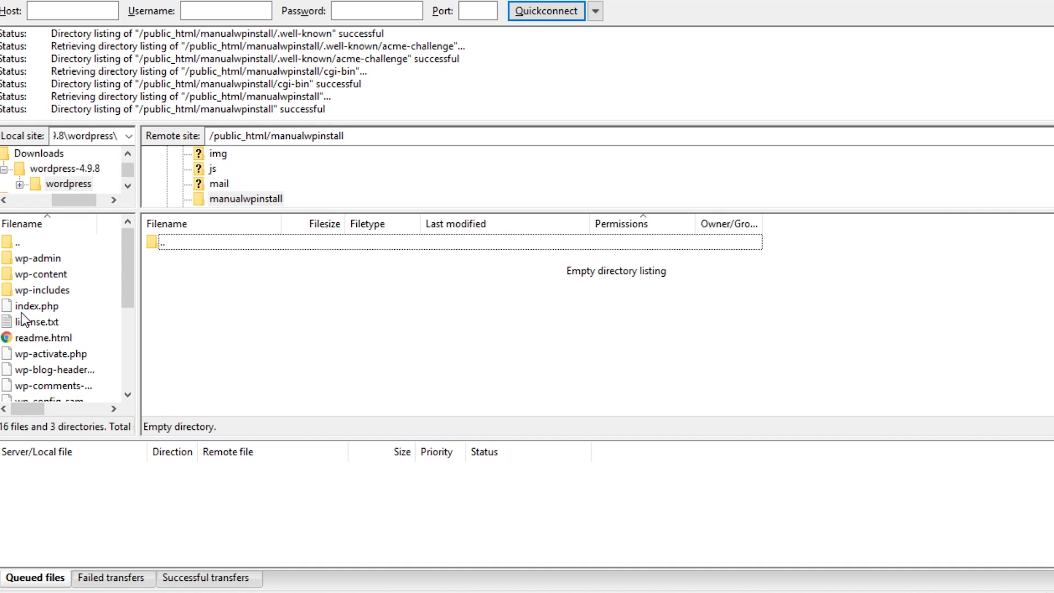
{"action": "mouse_move", "coordinate": [66, 309]}
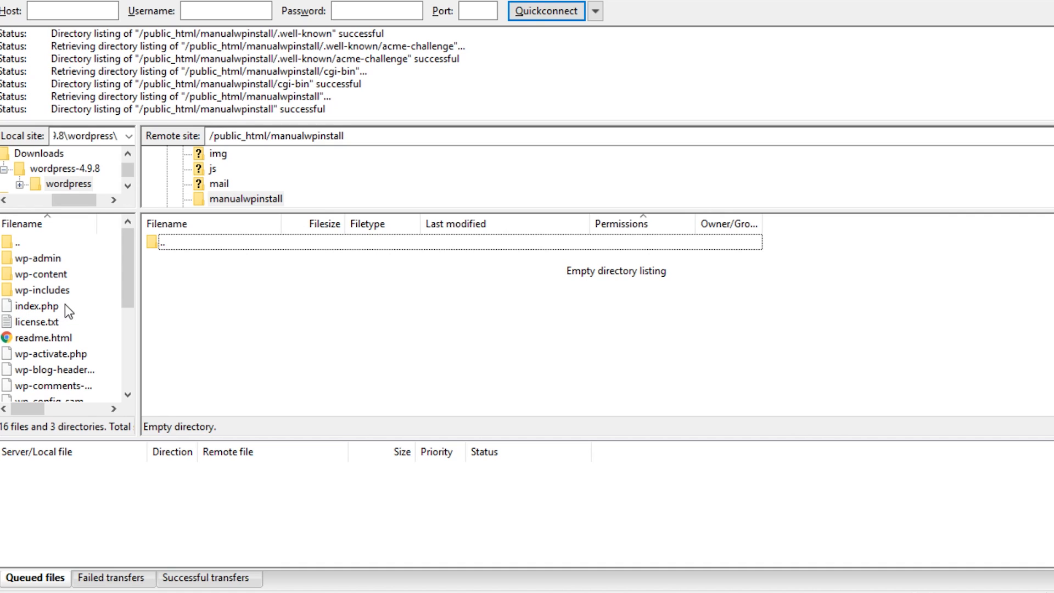
{"action": "mouse_move", "coordinate": [349, 310]}
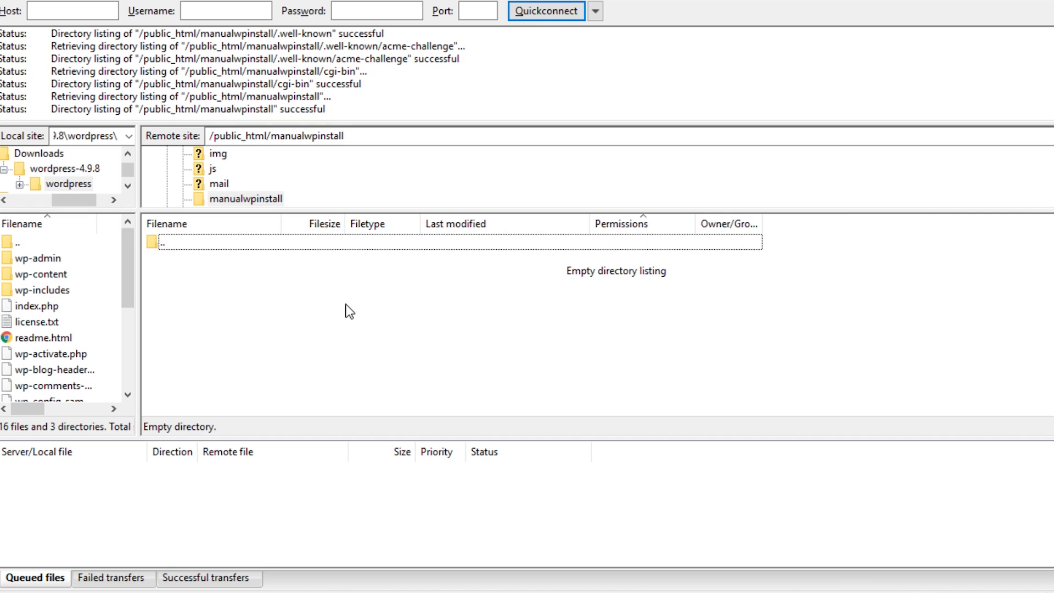
{"action": "mouse_move", "coordinate": [355, 313]}
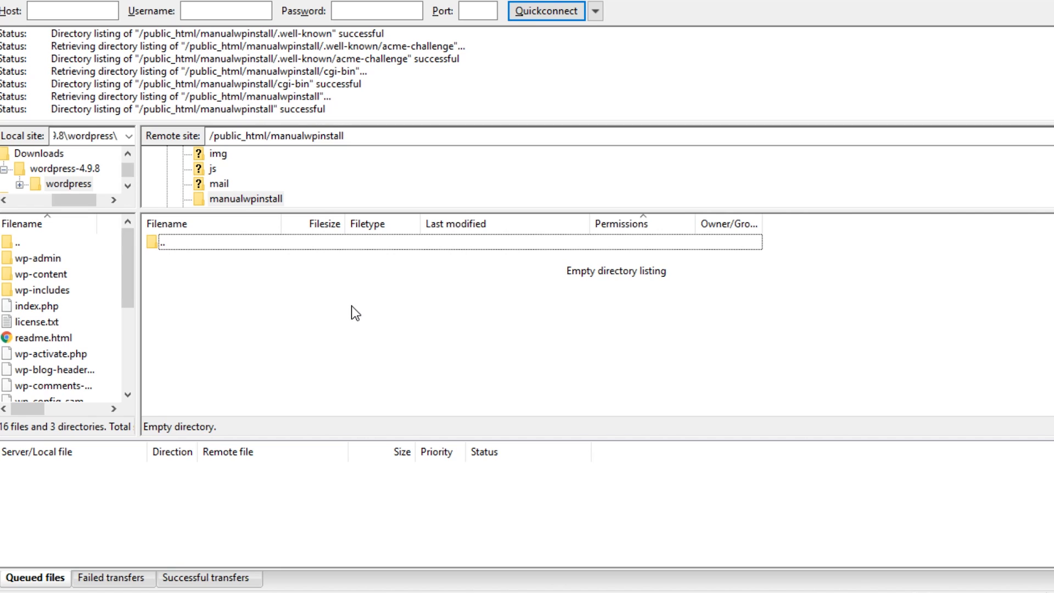
- Select all 16 local WordPress files and 3 folders for upload to manualwpinstall
{"action": "key", "text": "ctrl+a"}
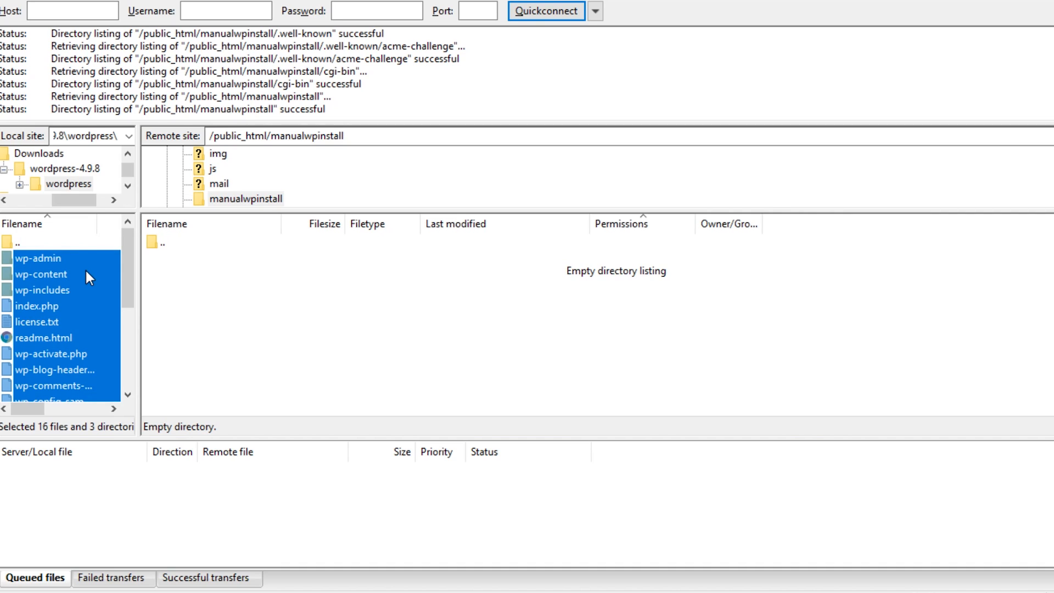
{"action": "mouse_move", "coordinate": [72, 278]}
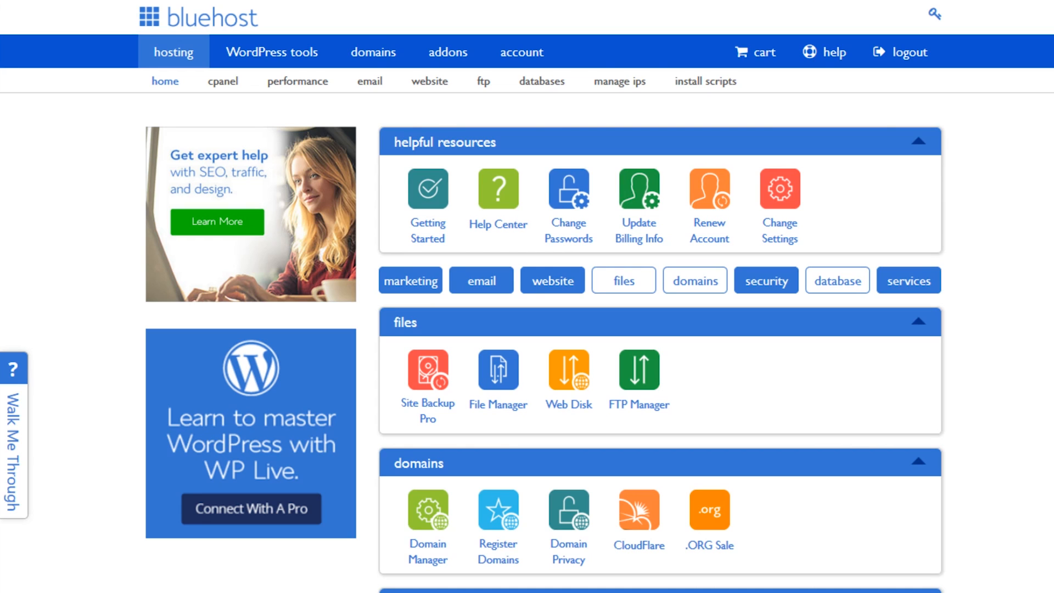
{"action": "mouse_move", "coordinate": [595, 372]}
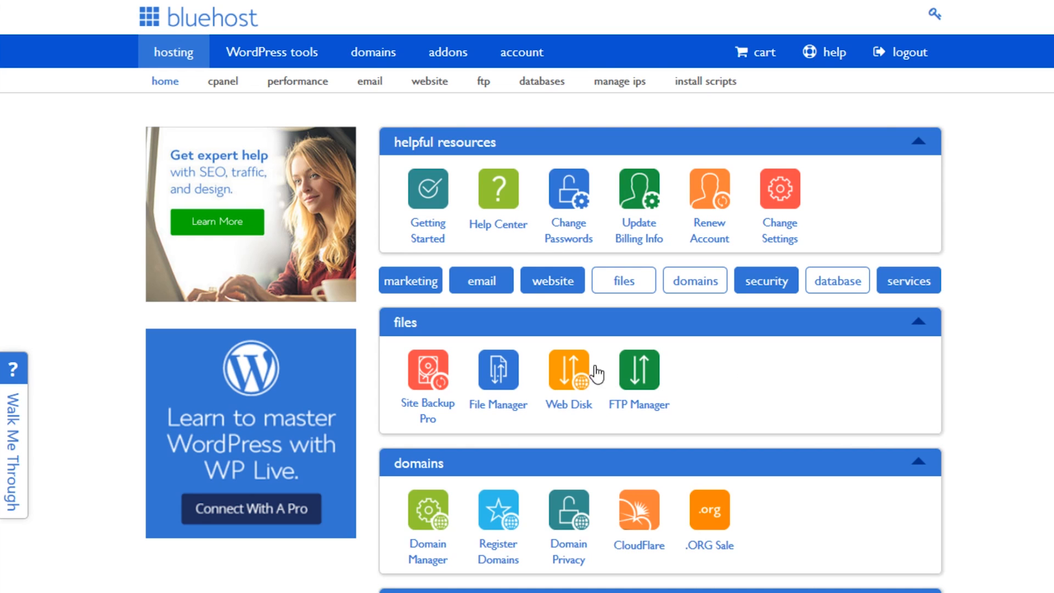
- Upload via File Manager into public_html/manualwpinstall, browsing to Downloads > wordpress-4.9.8 > wordpress
{"action": "left_click", "coordinate": [498, 370]}
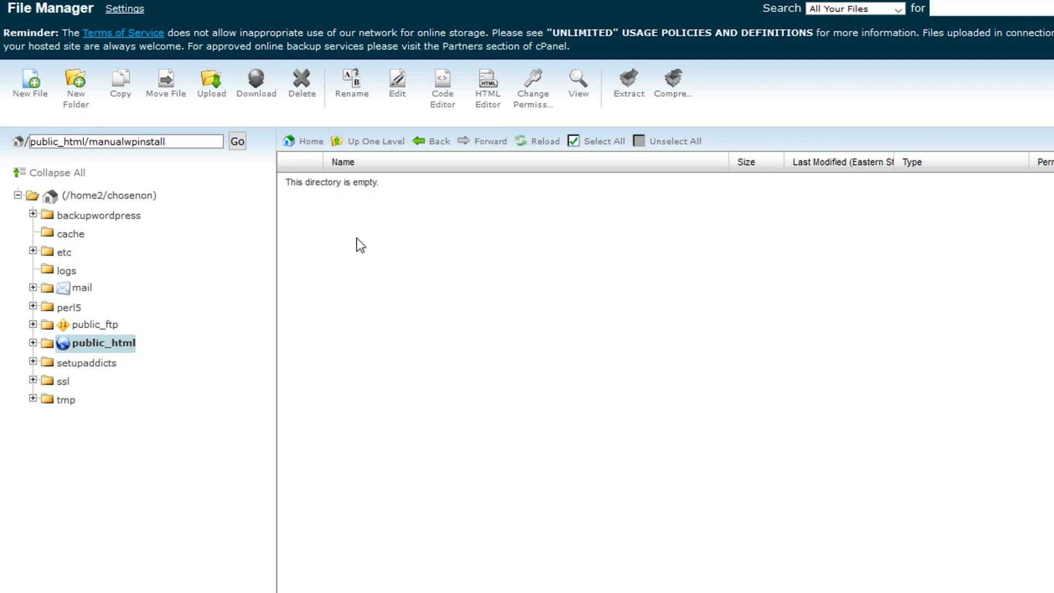
{"action": "left_click", "coordinate": [211, 86]}
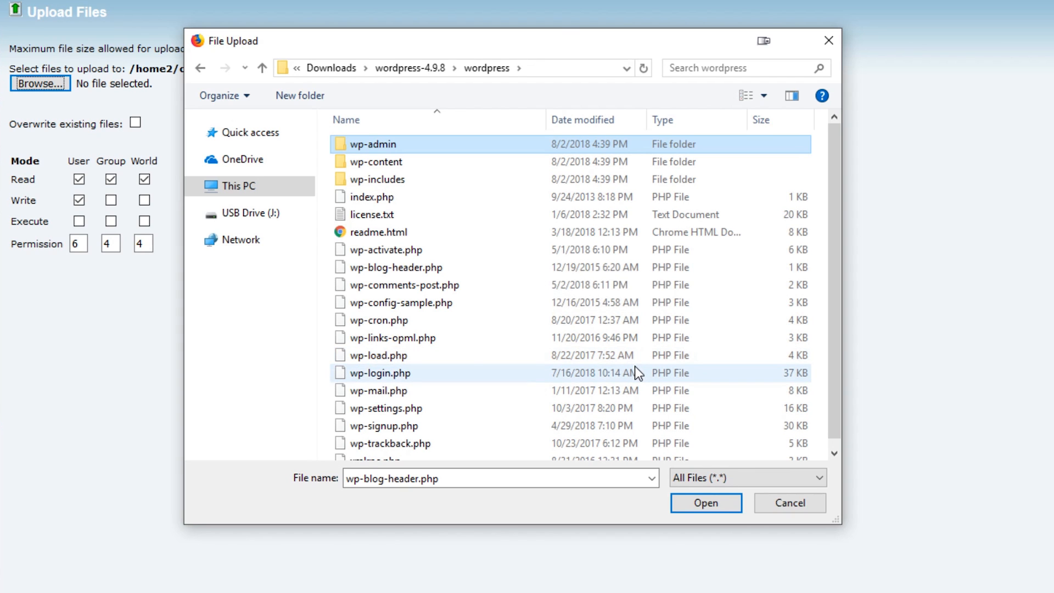
{"action": "left_click", "coordinate": [704, 503]}
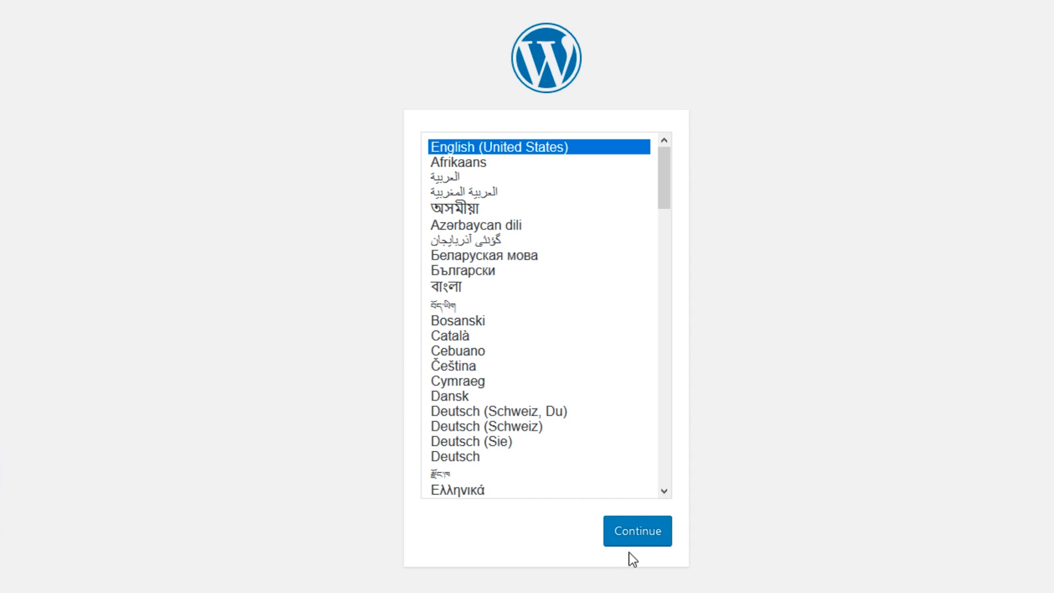
- Continue with English (United States) and pass the welcome notice with Let's go!
{"action": "left_click", "coordinate": [635, 530]}
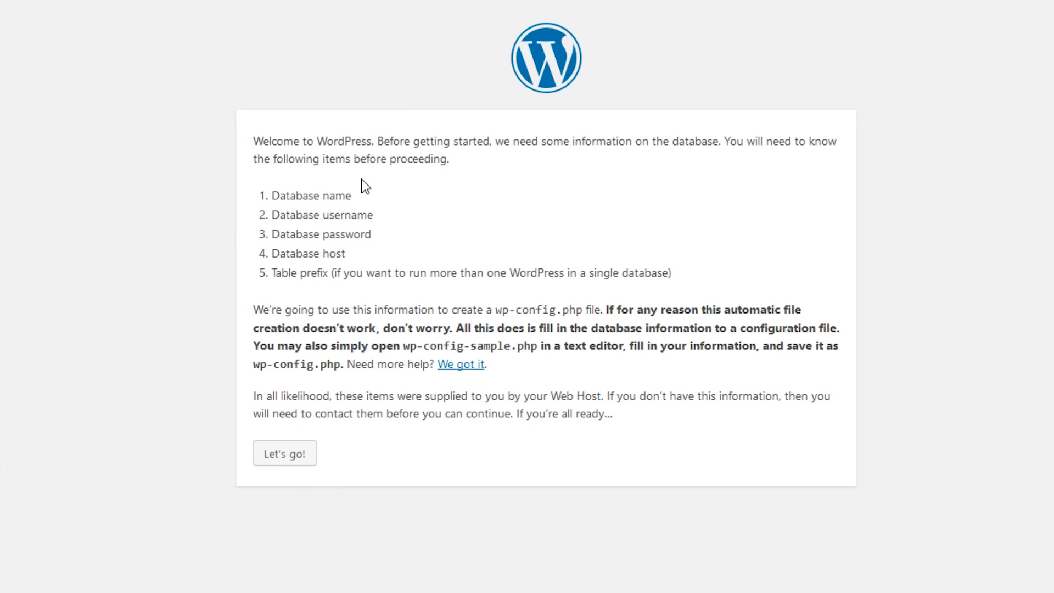
{"action": "mouse_move", "coordinate": [381, 269]}
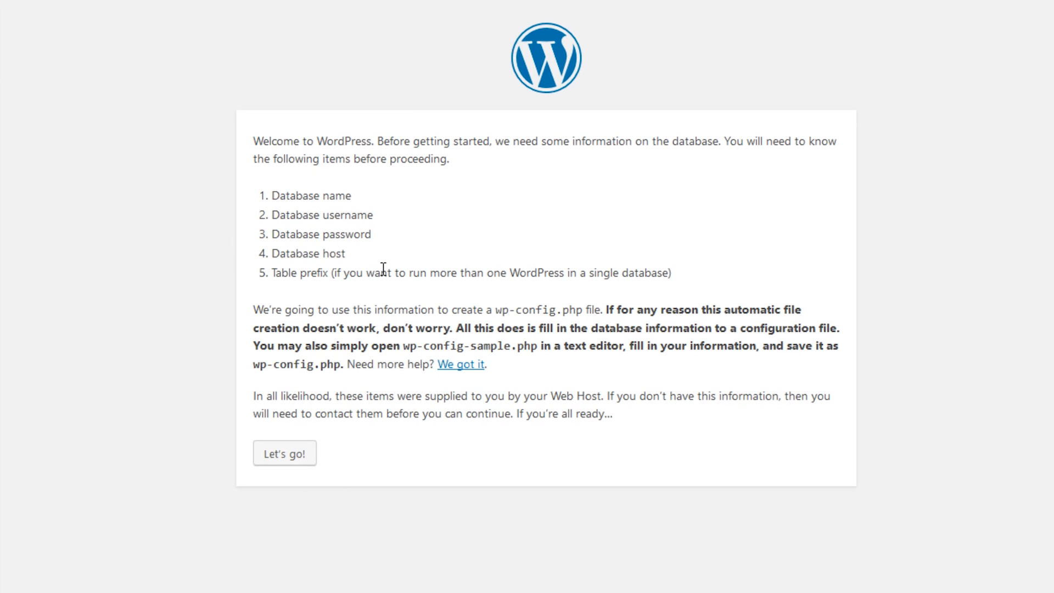
{"action": "mouse_move", "coordinate": [289, 456]}
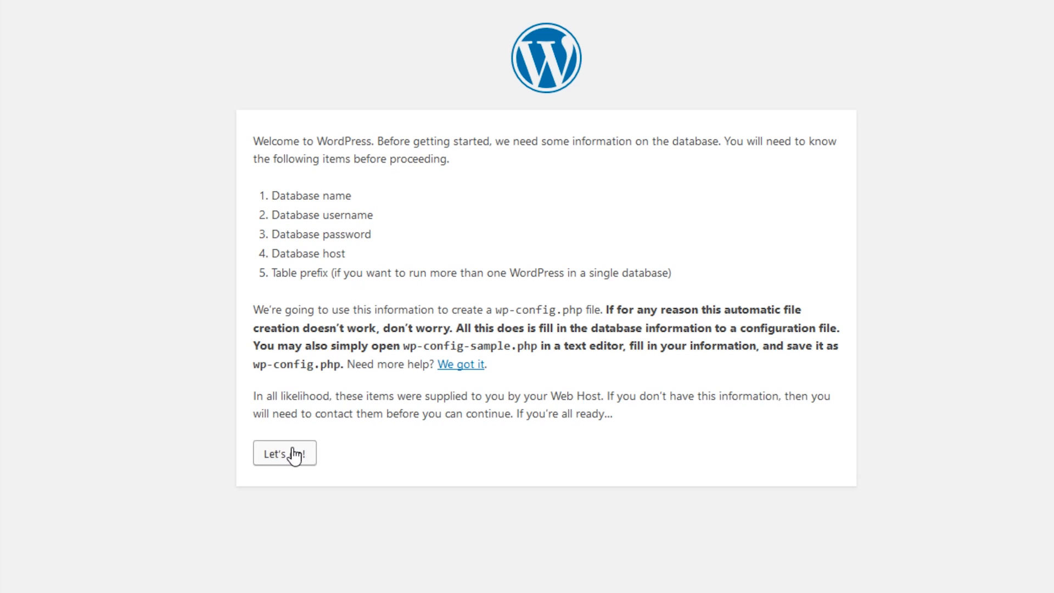
{"action": "left_click", "coordinate": [283, 454]}
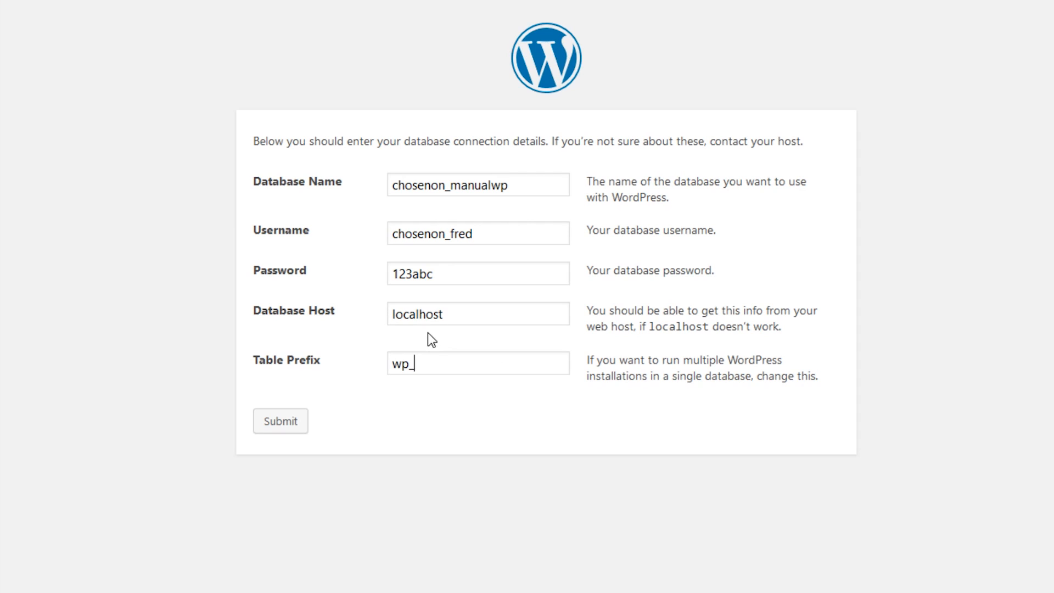
{"action": "mouse_move", "coordinate": [687, 469]}
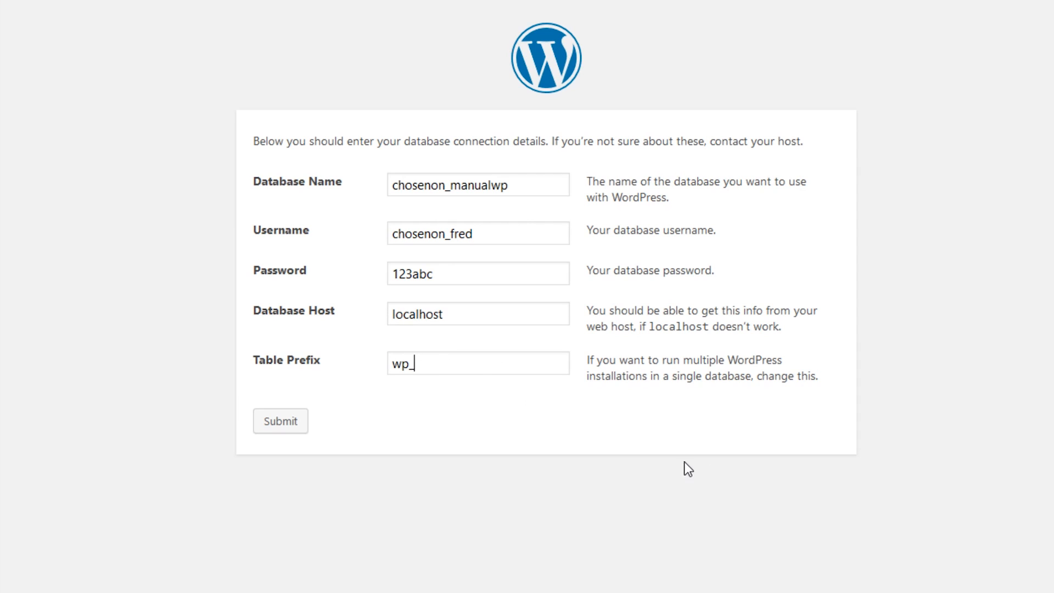
{"action": "mouse_move", "coordinate": [503, 392]}
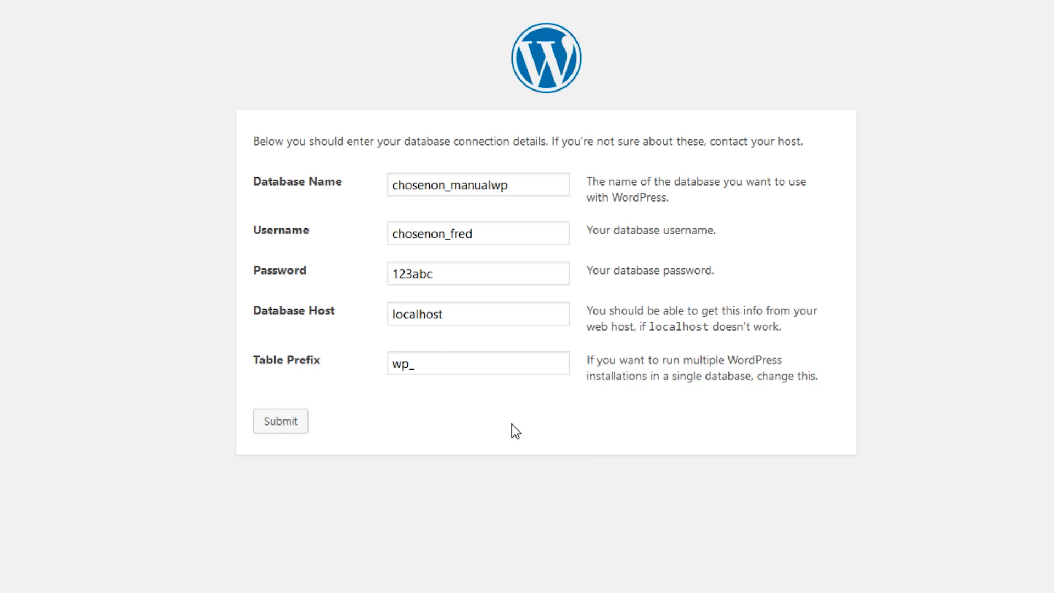
- Submit the database name, username, password, localhost host and wp_ prefix
{"action": "left_click", "coordinate": [280, 420]}
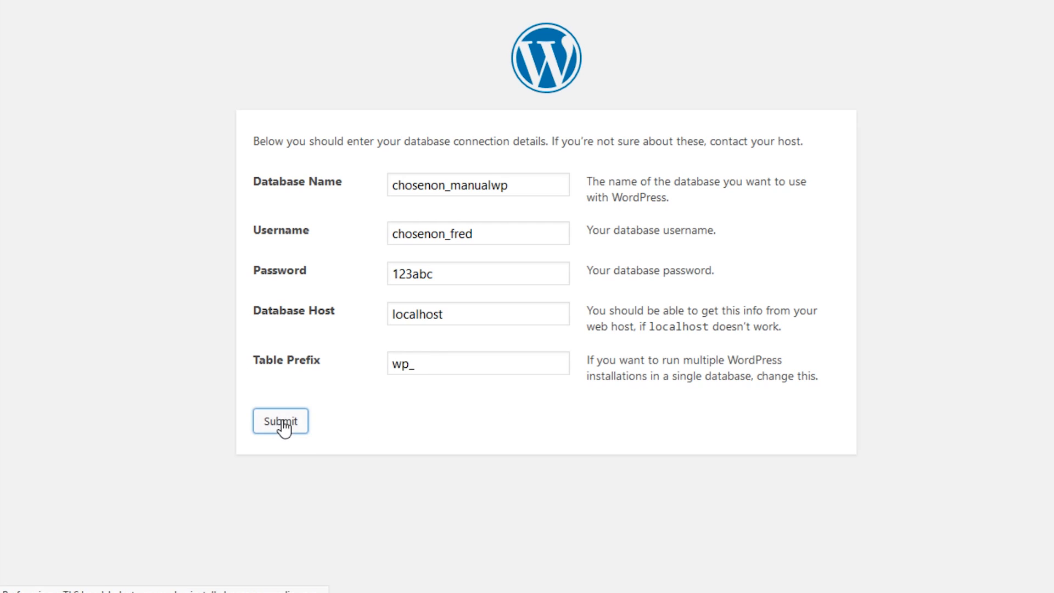
{"action": "left_click", "coordinate": [279, 420]}
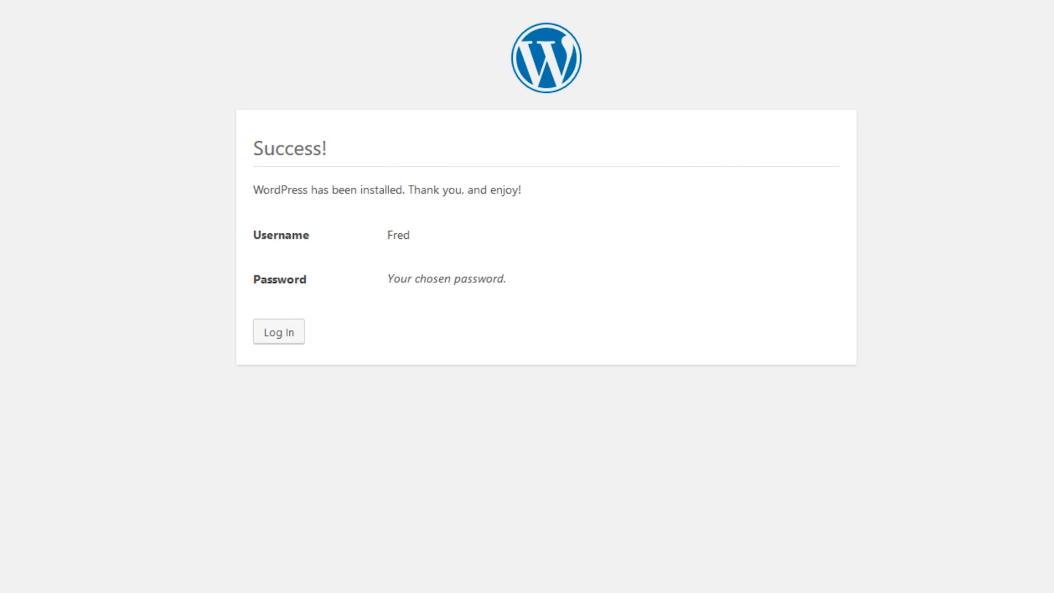
- Log in as Fred to the Dashboard, then visit the live My Super Sweet WordPress Site homepage
{"action": "left_click", "coordinate": [278, 331]}
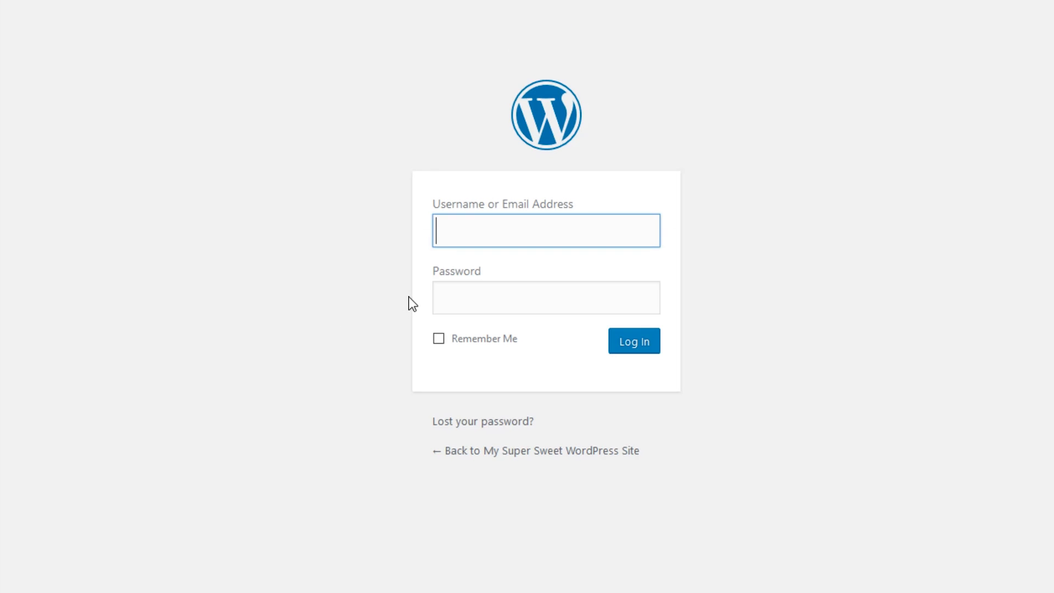
{"action": "left_click", "coordinate": [632, 340]}
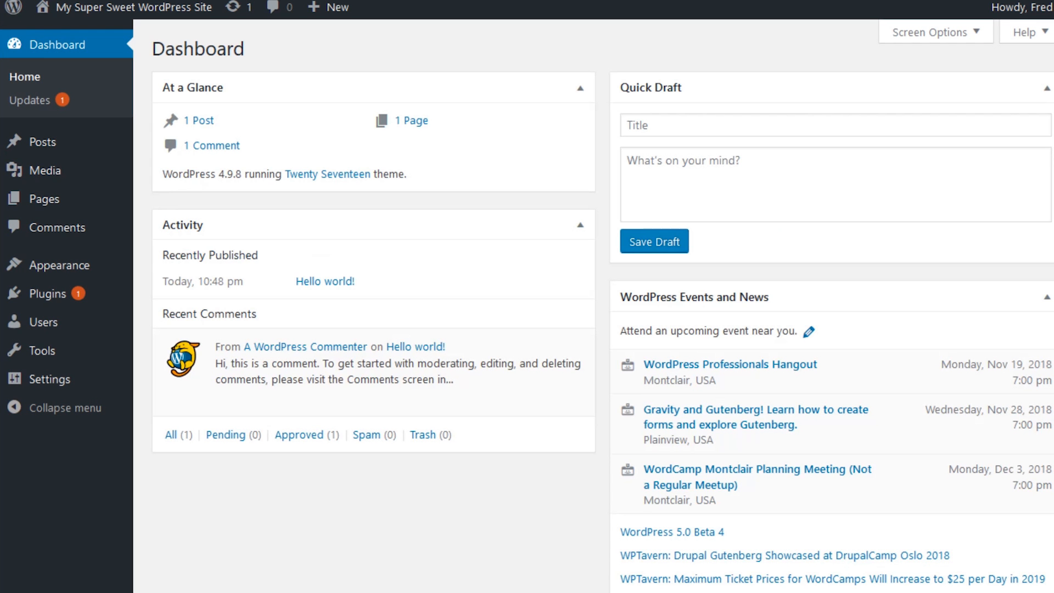
{"action": "left_click", "coordinate": [131, 8]}
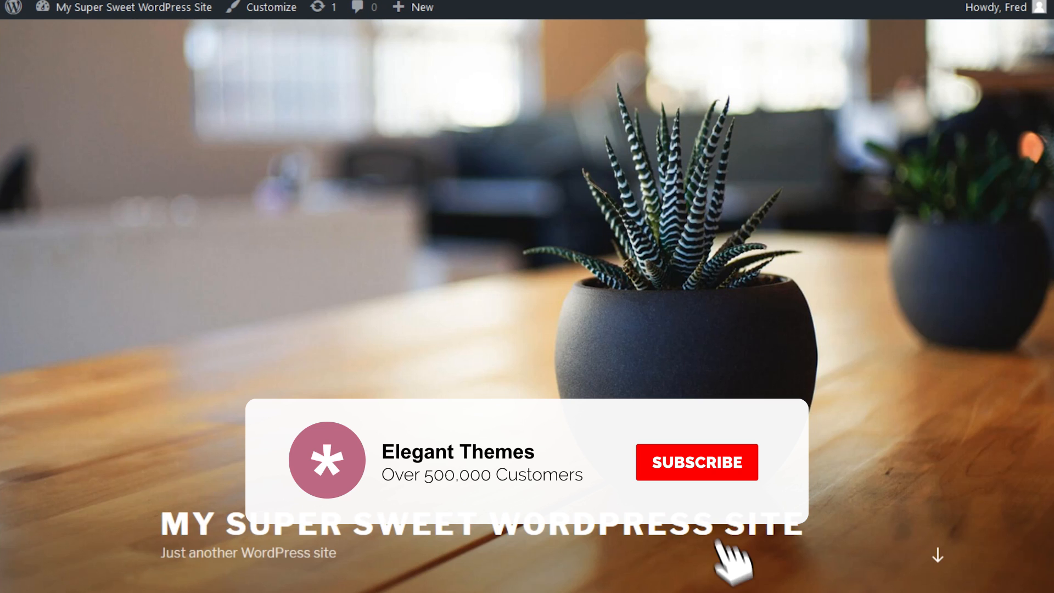
{"action": "left_click", "coordinate": [695, 462]}
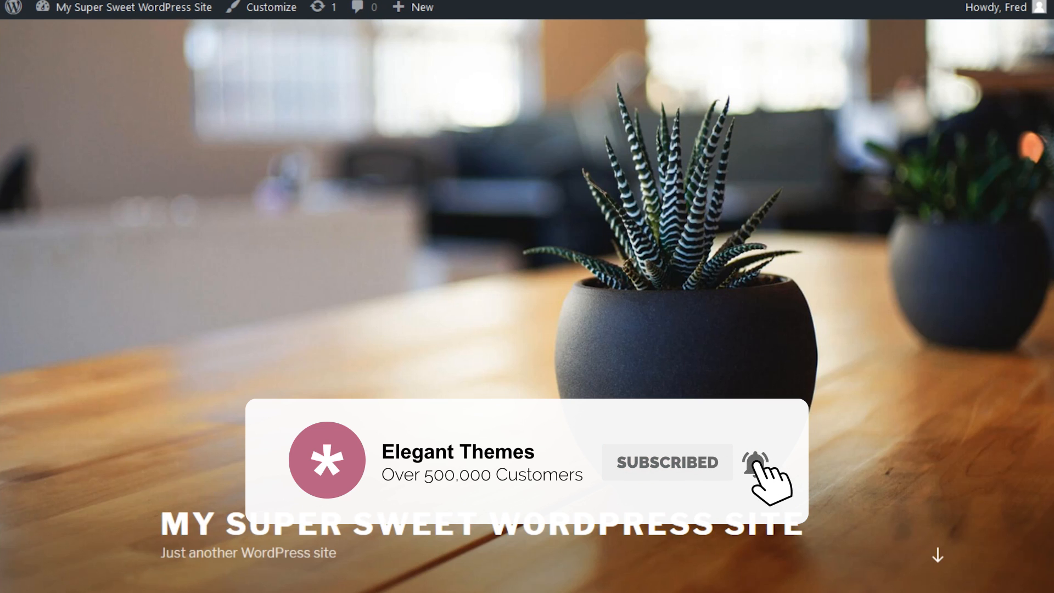